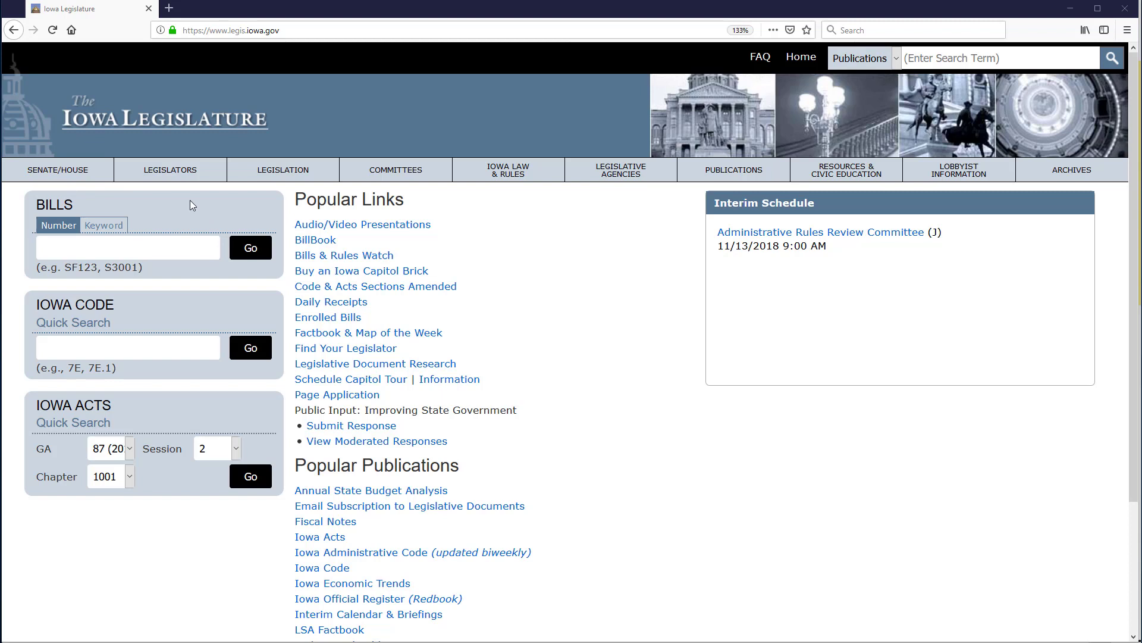
mouse_move(183, 236)
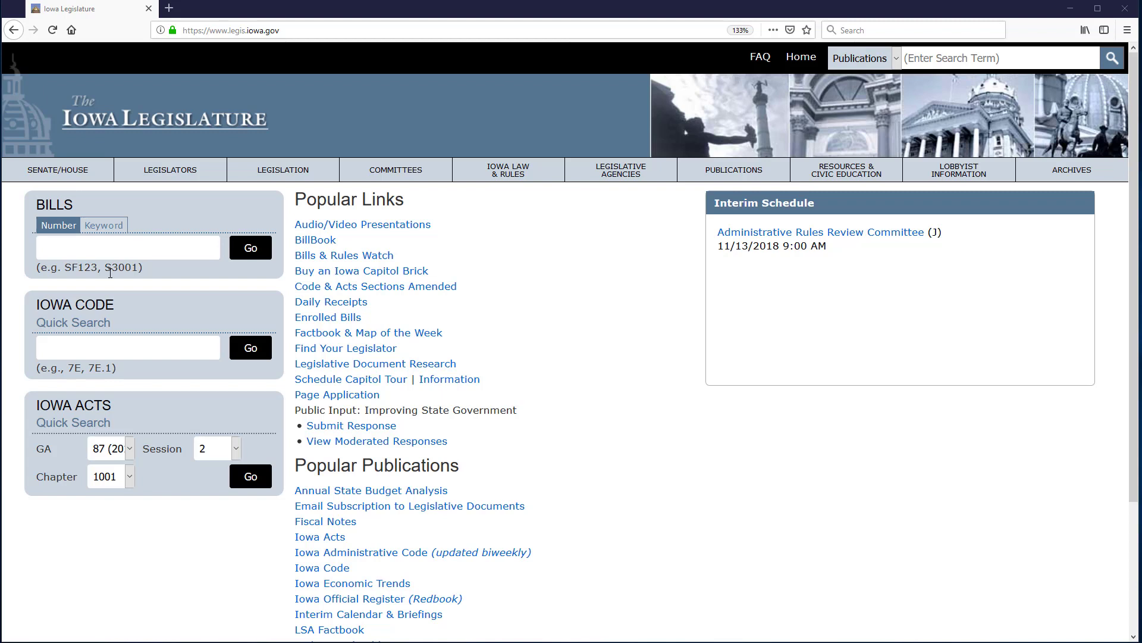
Step: Enter HF85 in the bill-number lookup field for House File 85
click(127, 247)
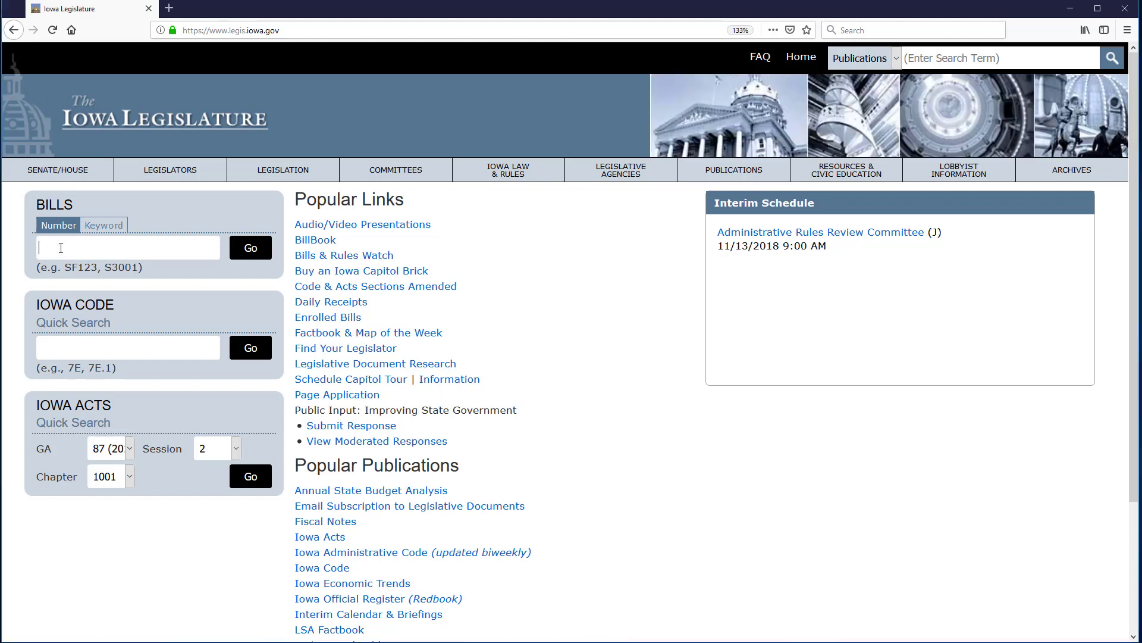
text(H)
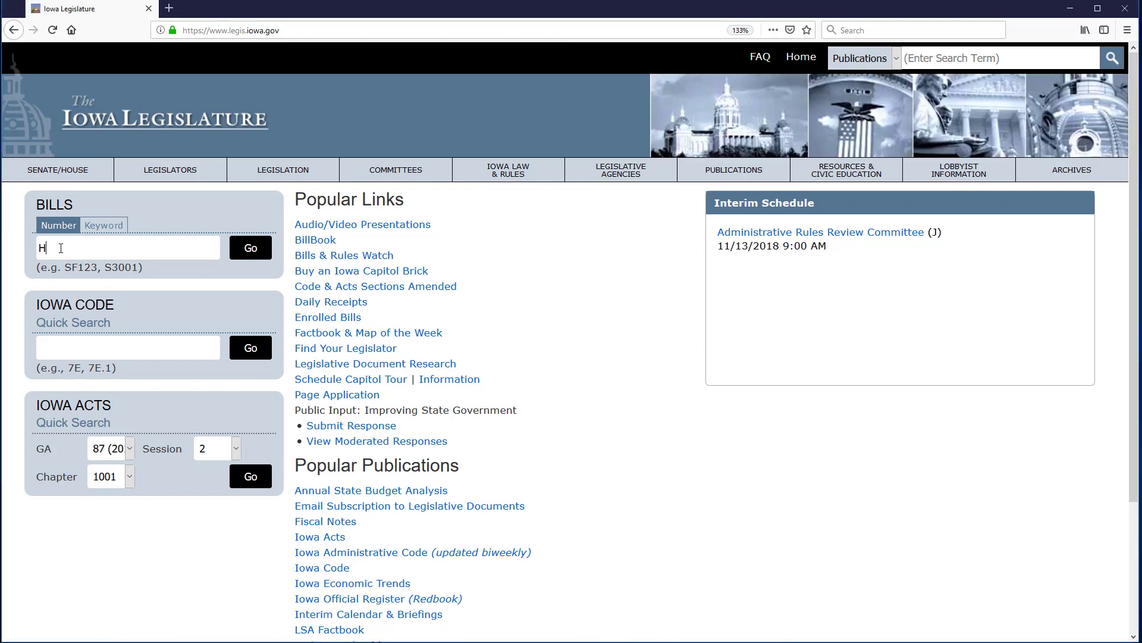
text(F)
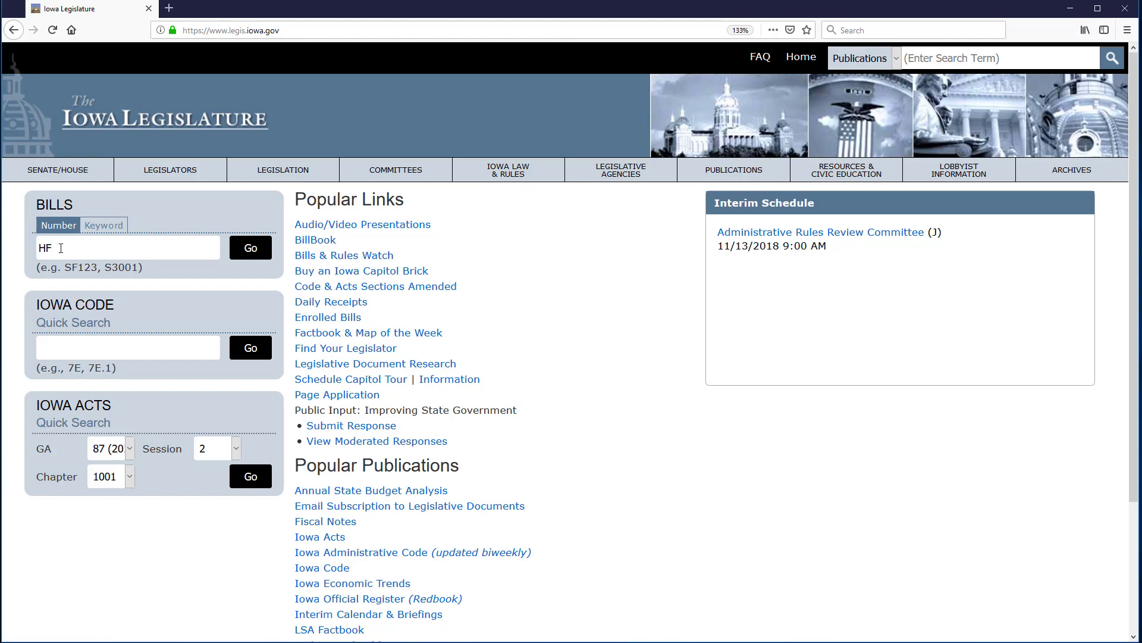
text(85)
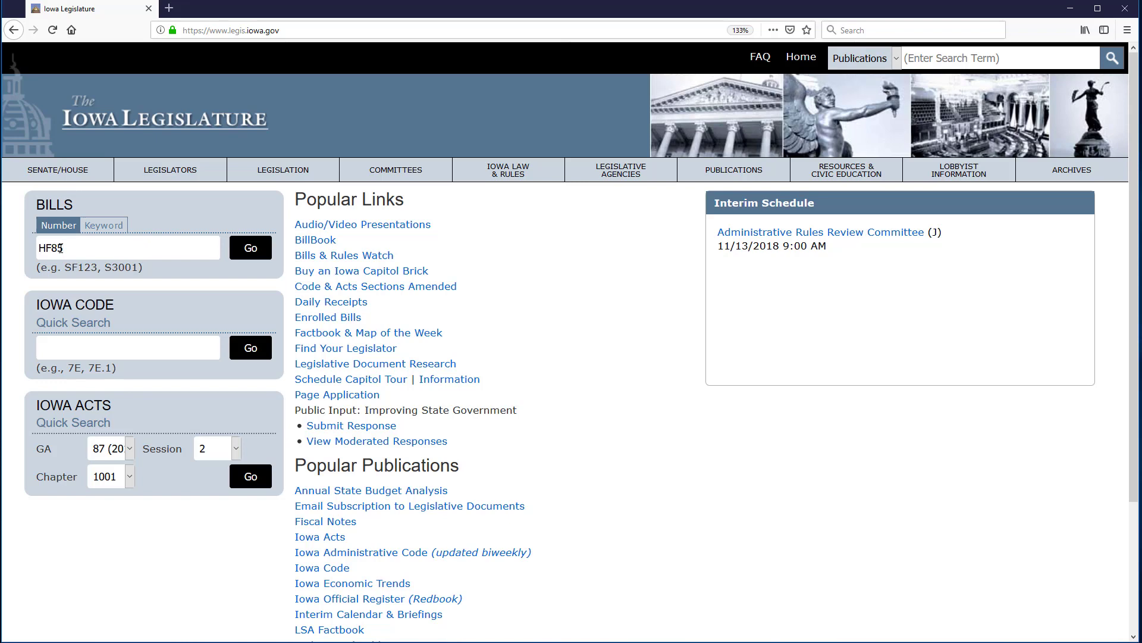
Step: Run the bill-number lookup to open House File 85's BillBook page
click(250, 248)
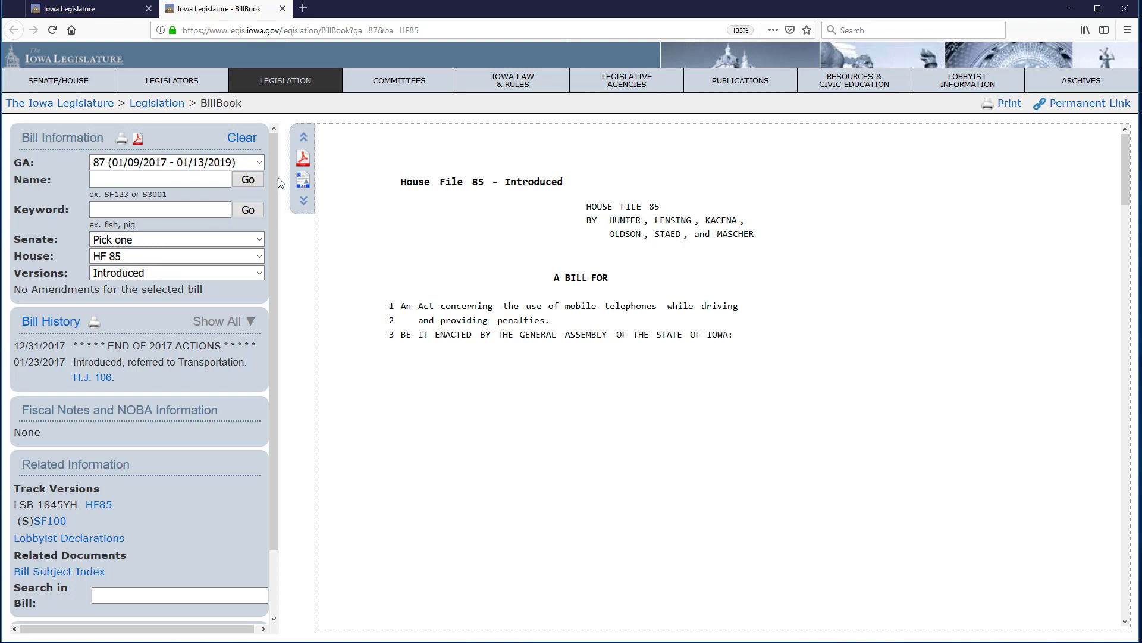
mouse_move(226, 8)
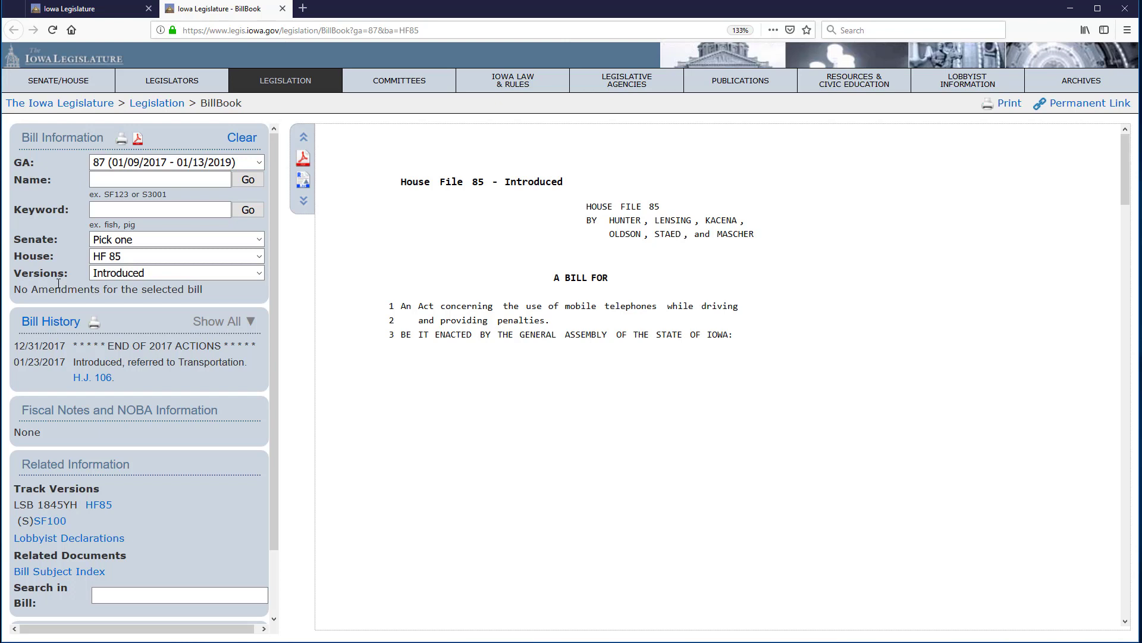
mouse_move(60, 302)
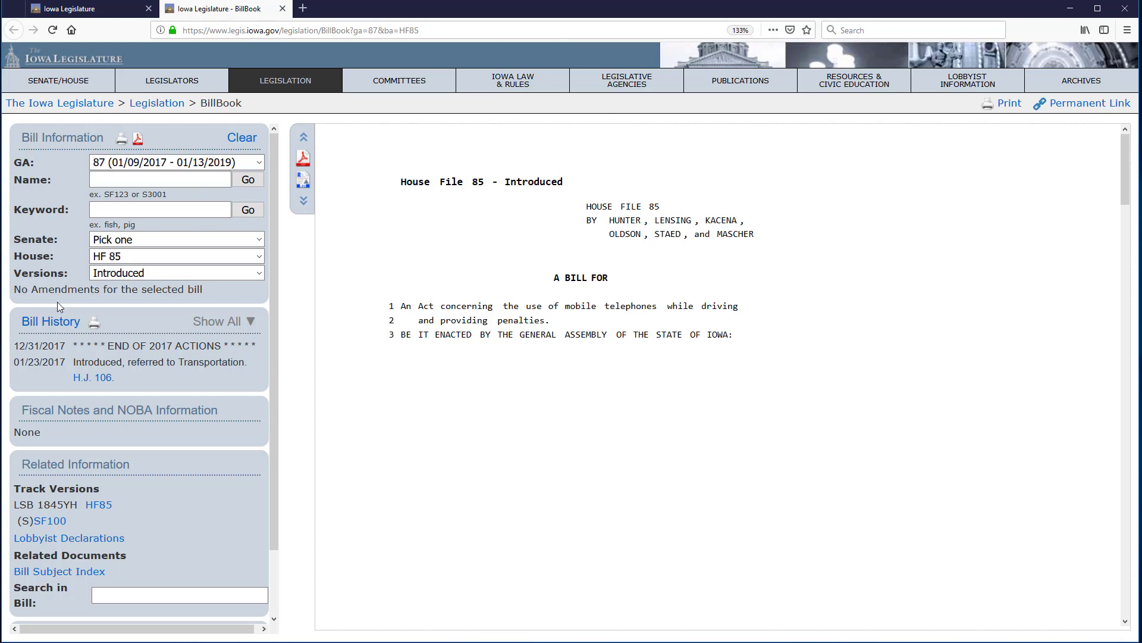
mouse_move(51, 321)
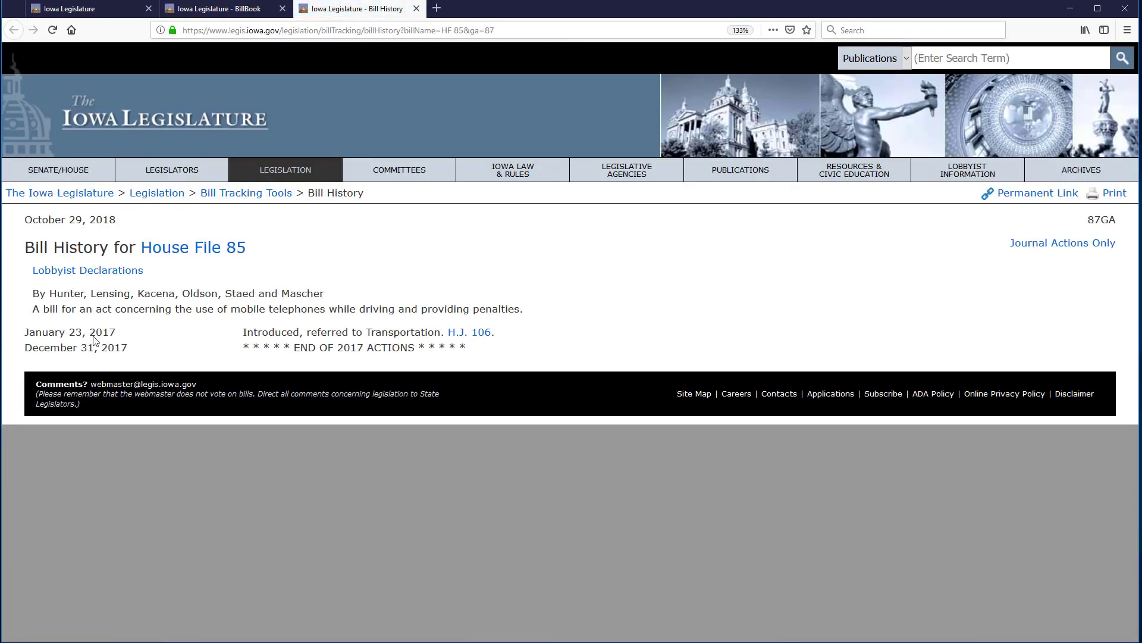
mouse_move(155, 363)
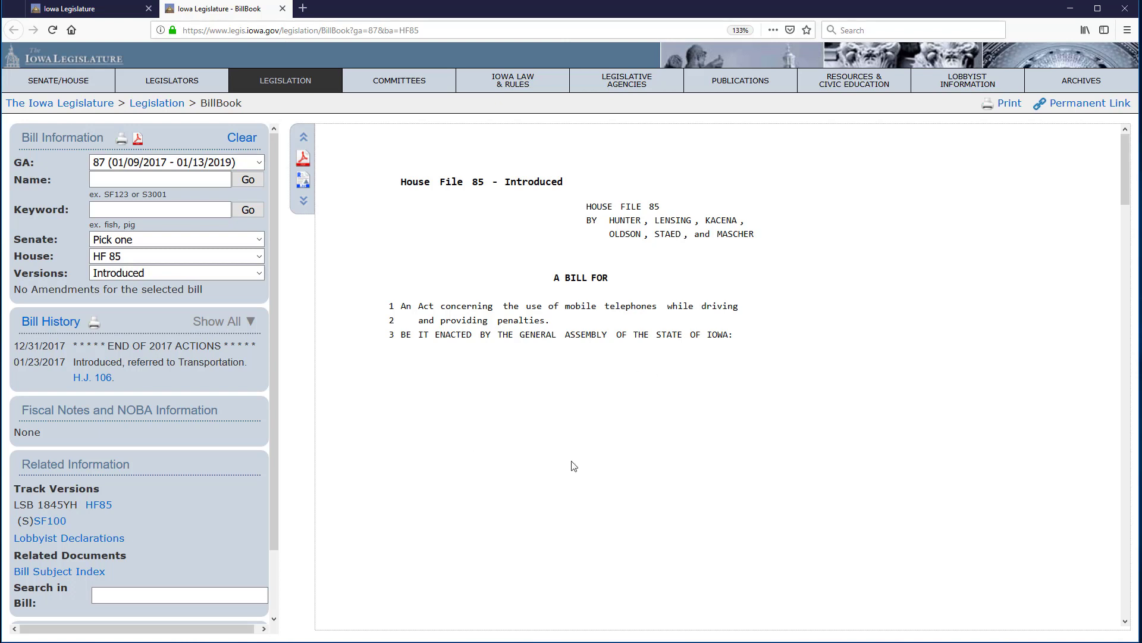
mouse_move(595, 320)
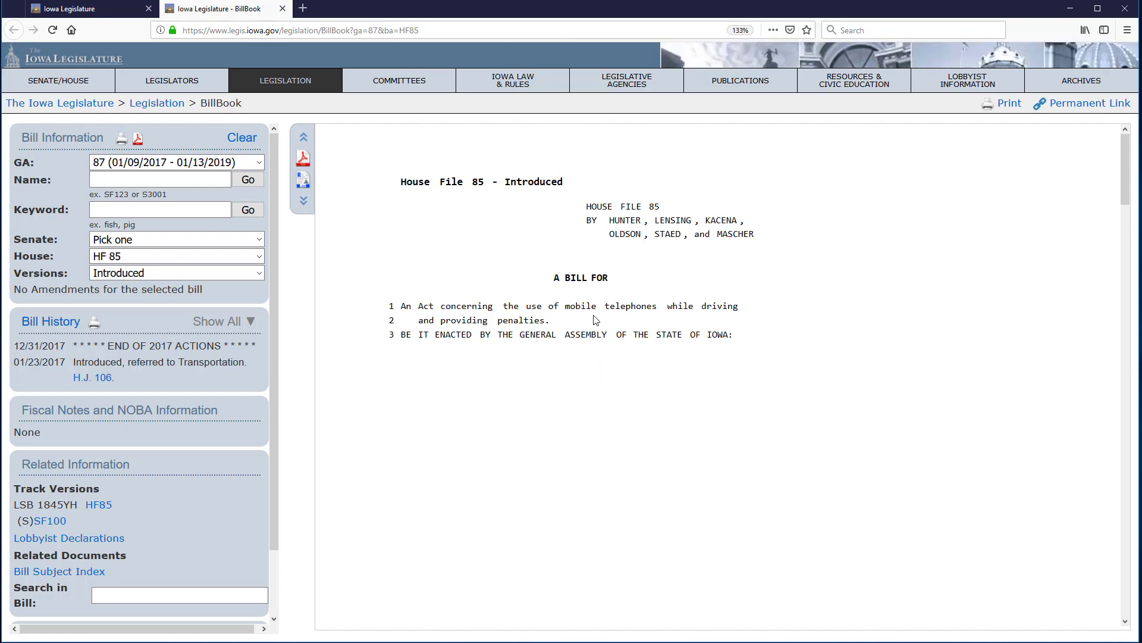
mouse_move(629, 322)
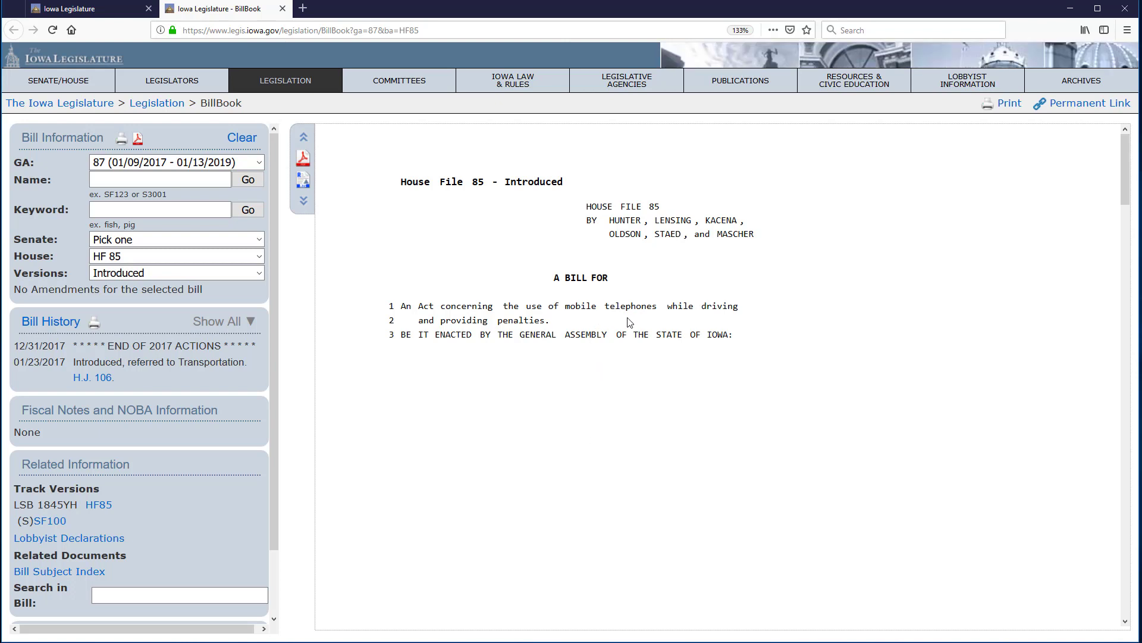
Step: Scroll down HF 85's text to its Section 1-5 amendments on mobile telephones
scroll(down, 3)
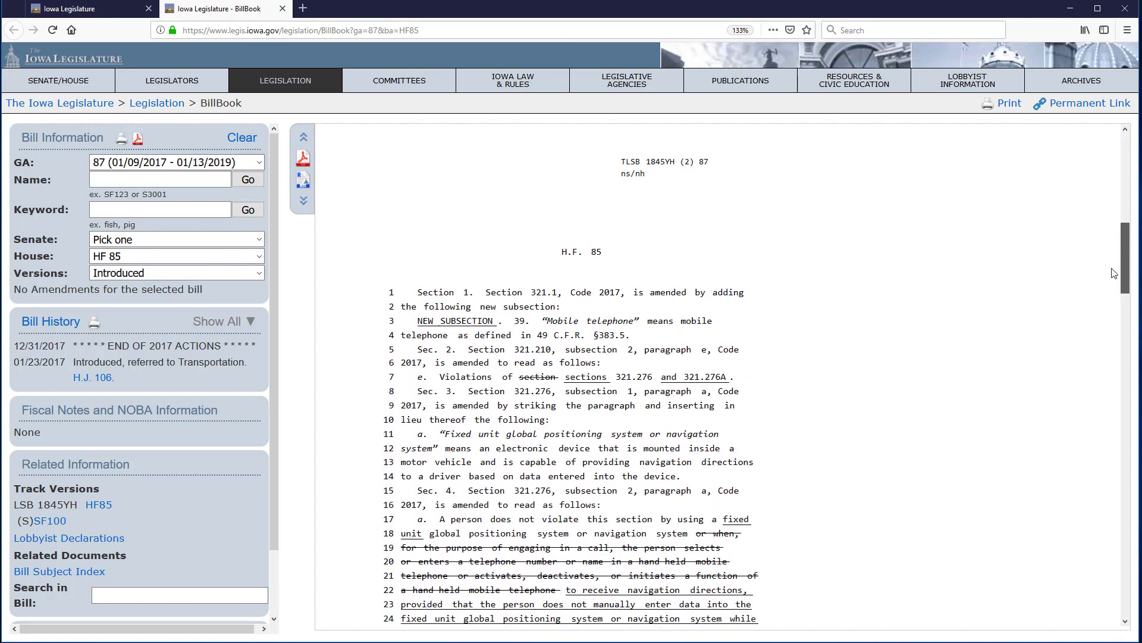
scroll(down, 3)
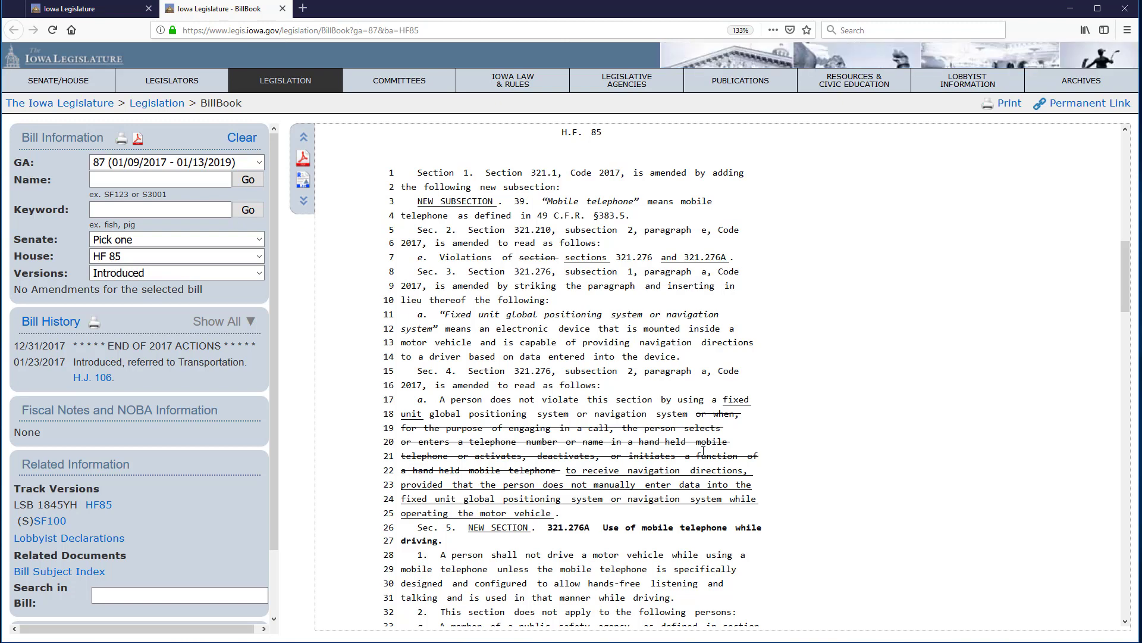
mouse_move(659, 518)
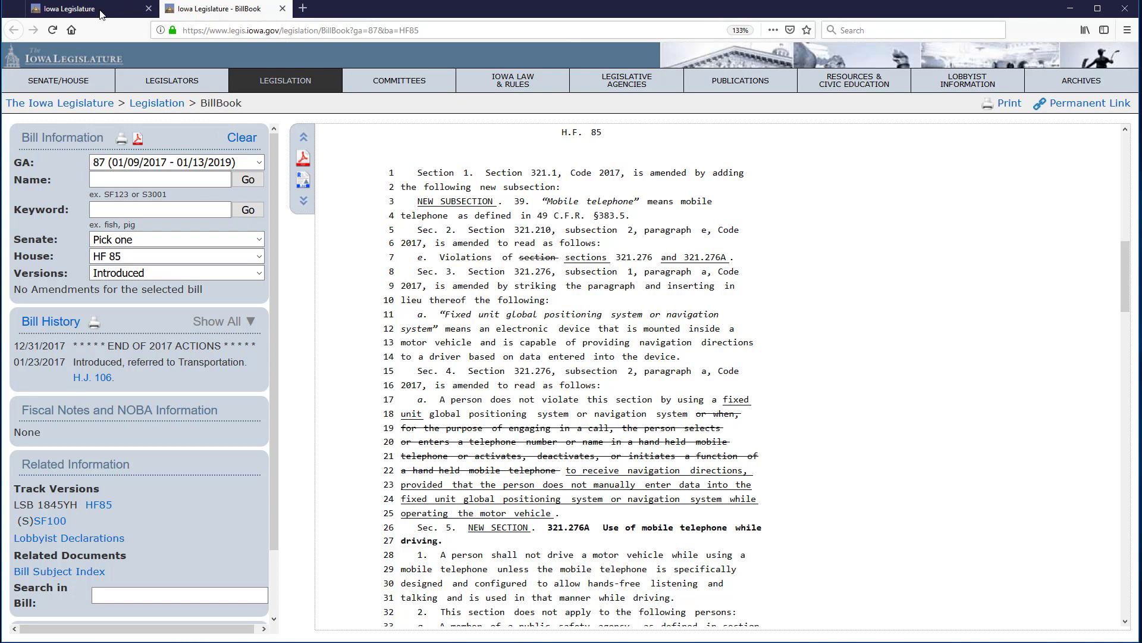
mouse_move(13, 30)
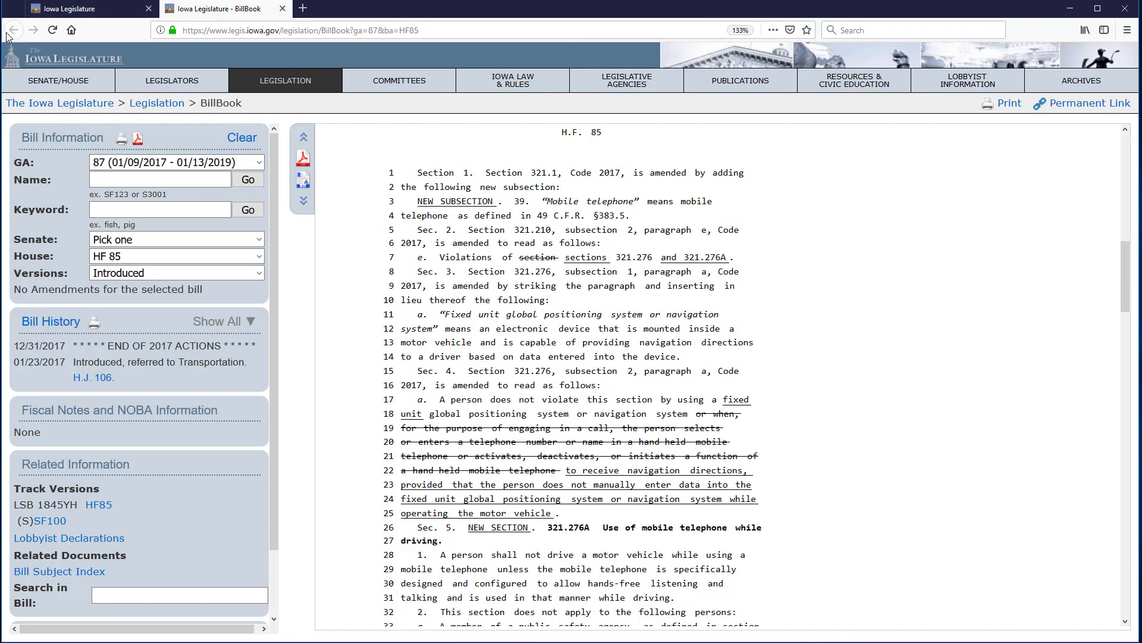
Step: Return home and enter 'mobile telephone' as a bill keyword search
click(87, 8)
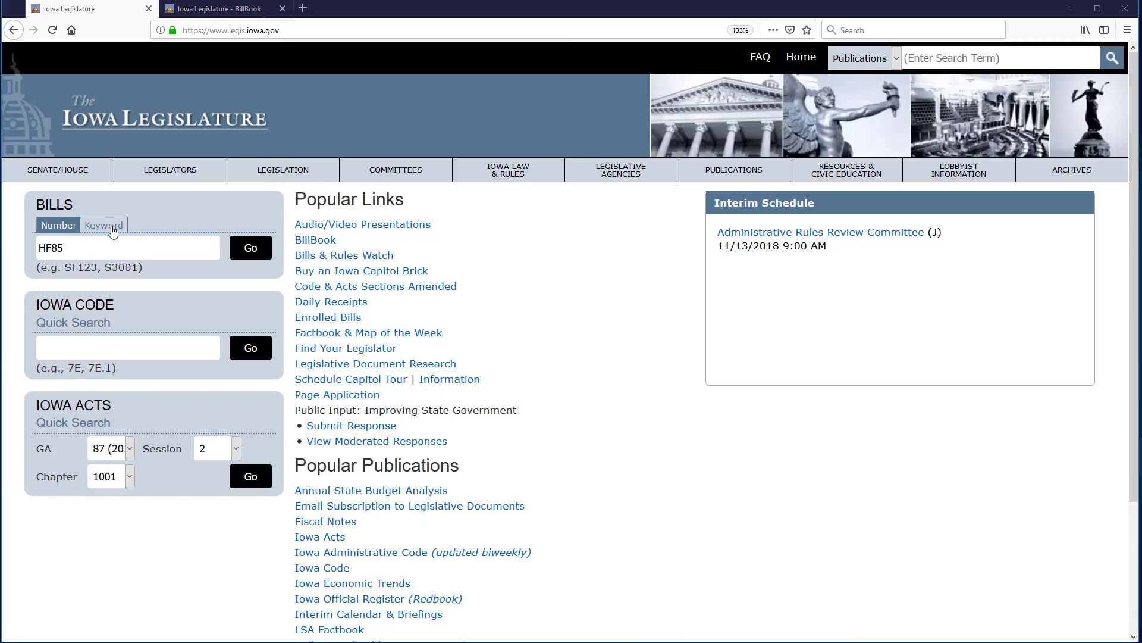
click(104, 224)
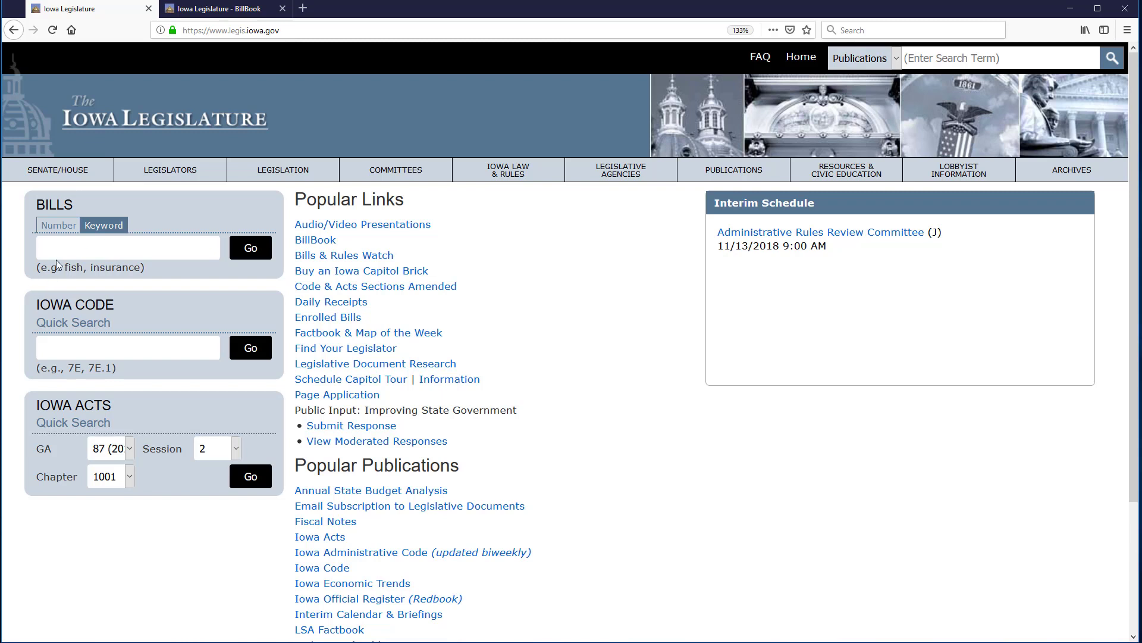
text(mobile telephone)
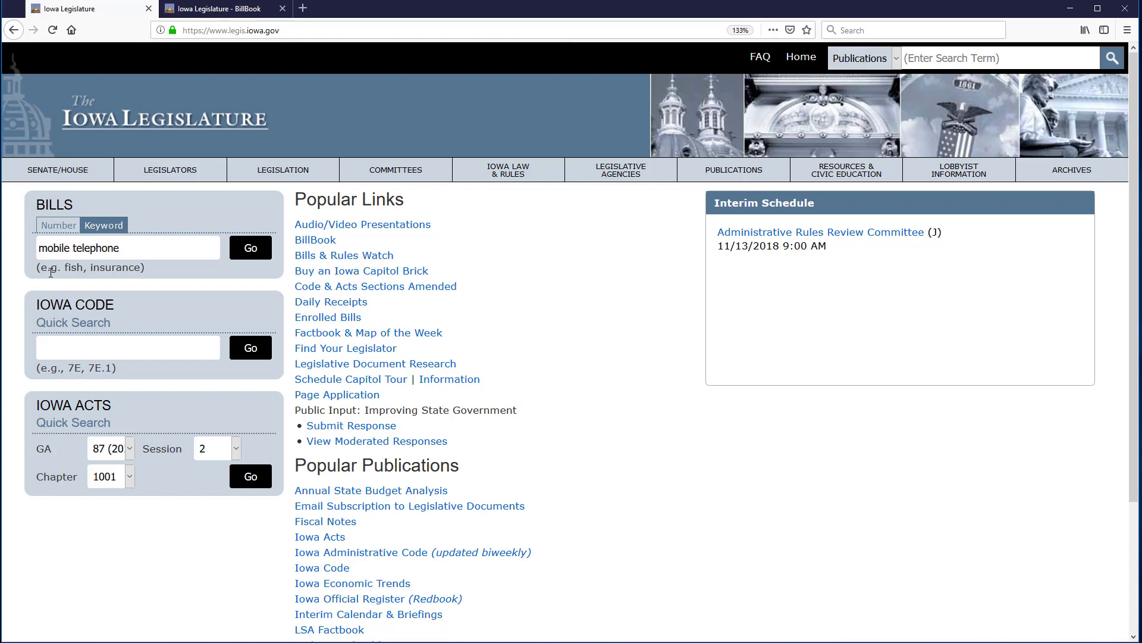
click(127, 247)
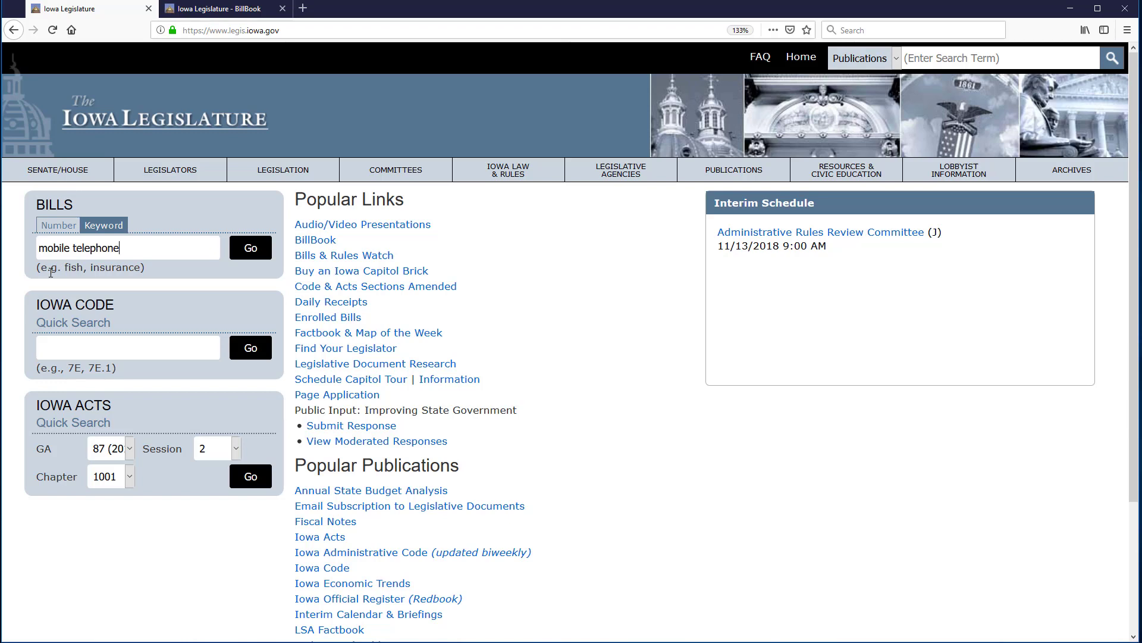
Step: Run the 'mobile telephone' keyword search and locate HF 85 in the results
click(250, 247)
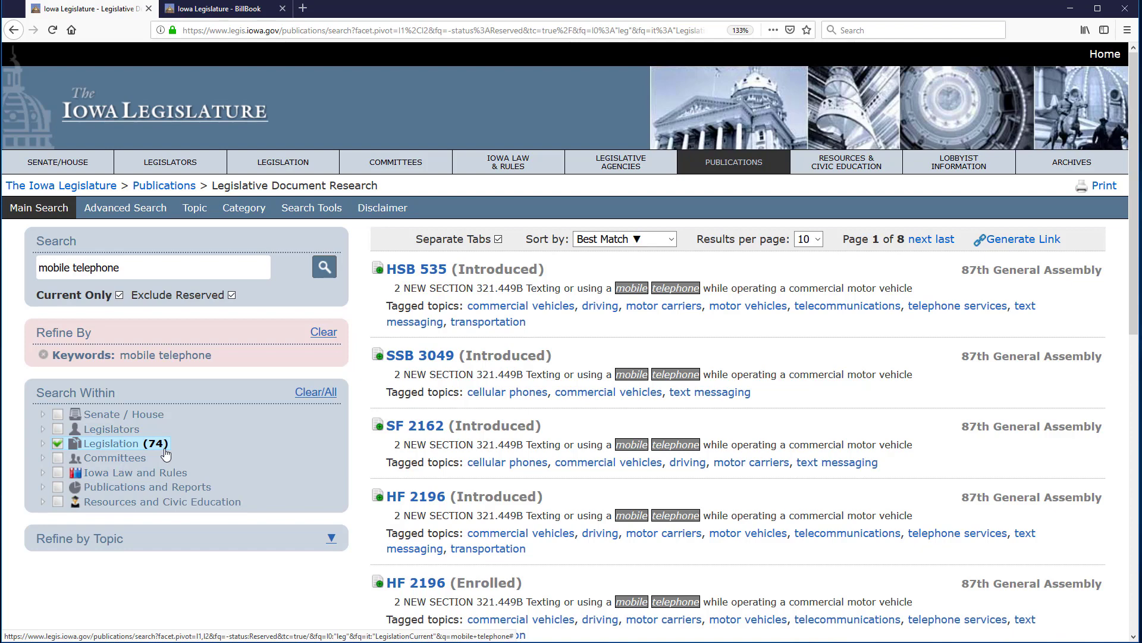
mouse_move(830, 418)
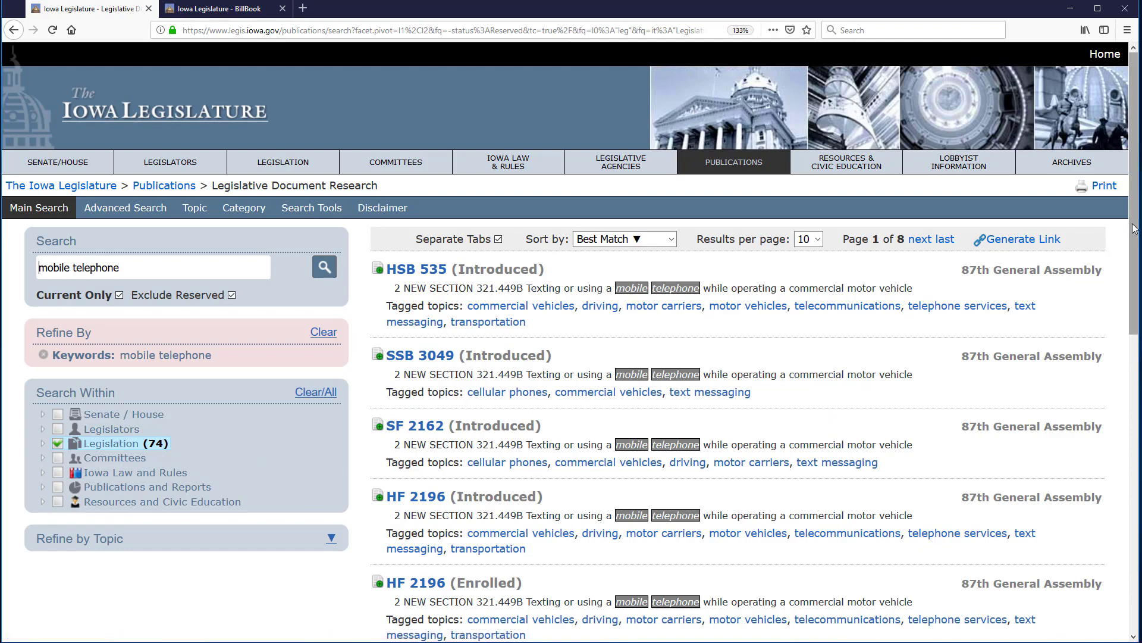
scroll(down, 3)
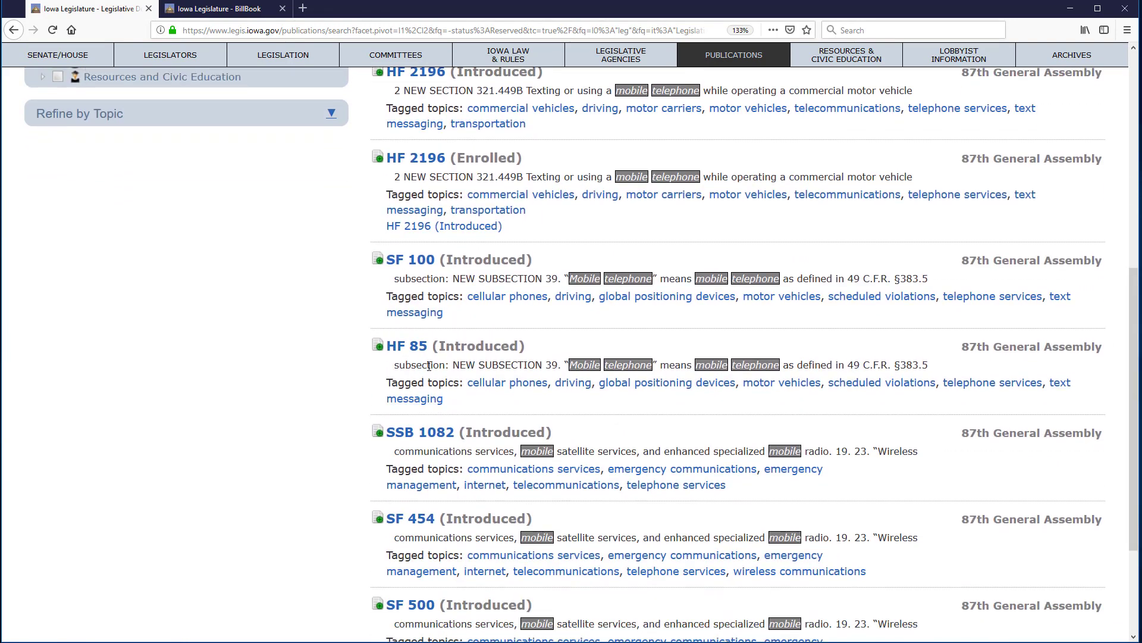
mouse_move(407, 346)
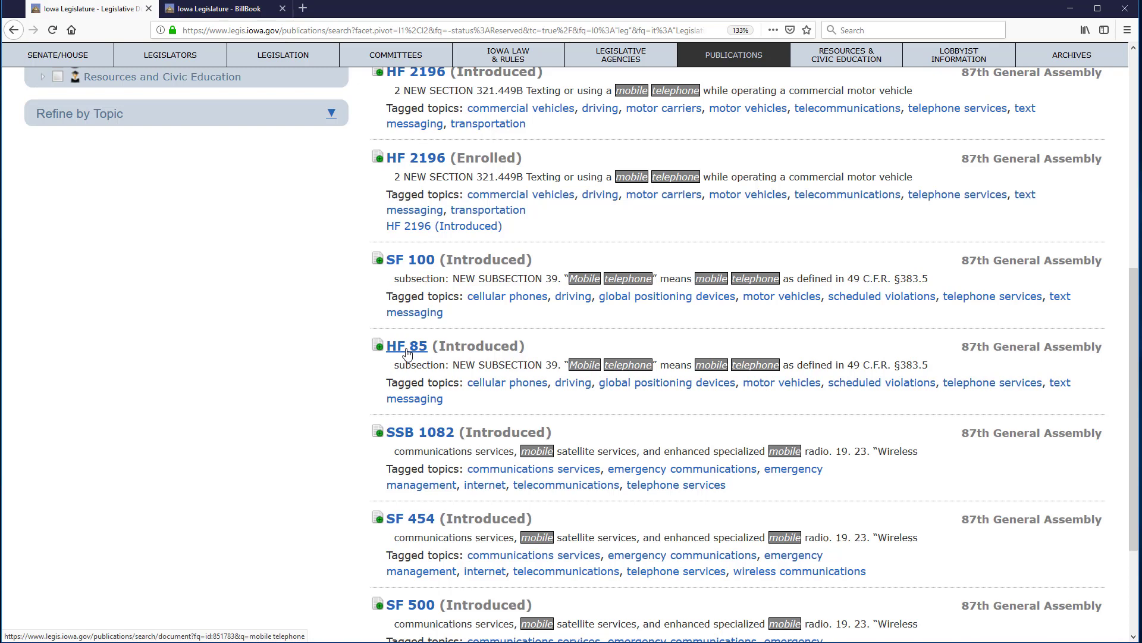
Step: View the House File 85 bill document from the results, then close it
click(407, 345)
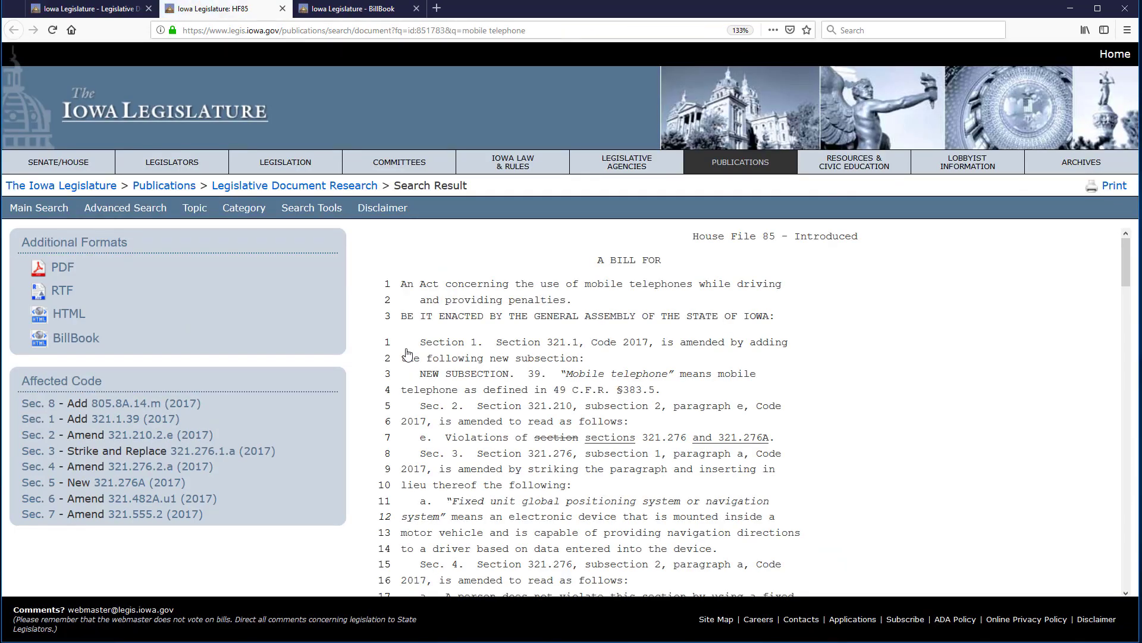
click(416, 8)
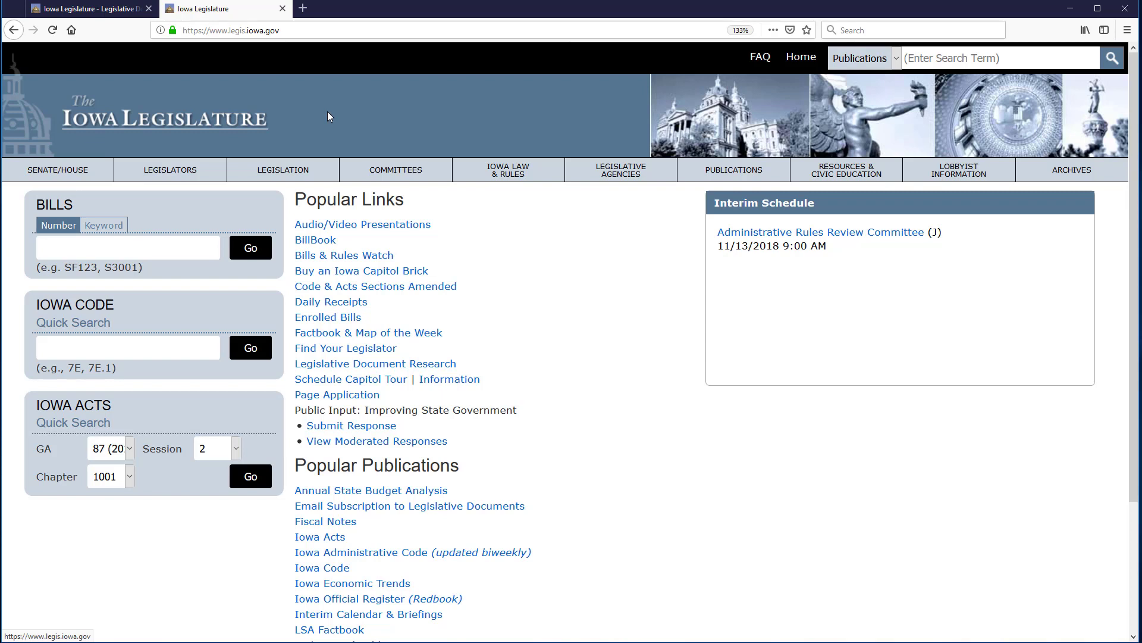
Step: Run a new bill keyword search for 'cell phone' listing HF 85
click(104, 225)
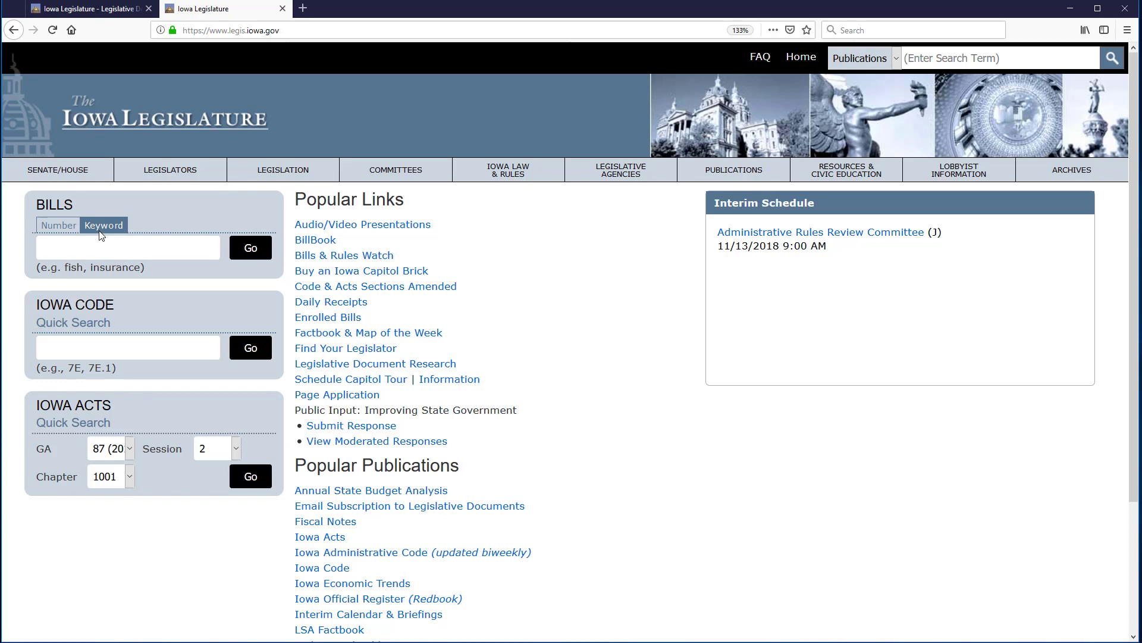
text(cell phone)
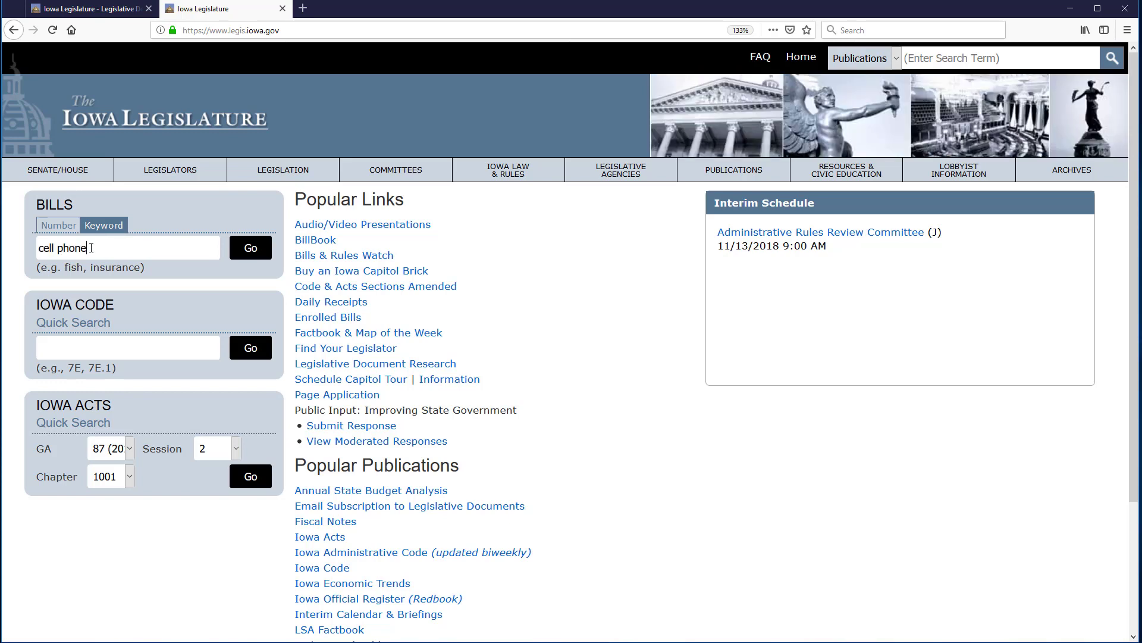
mouse_move(250, 248)
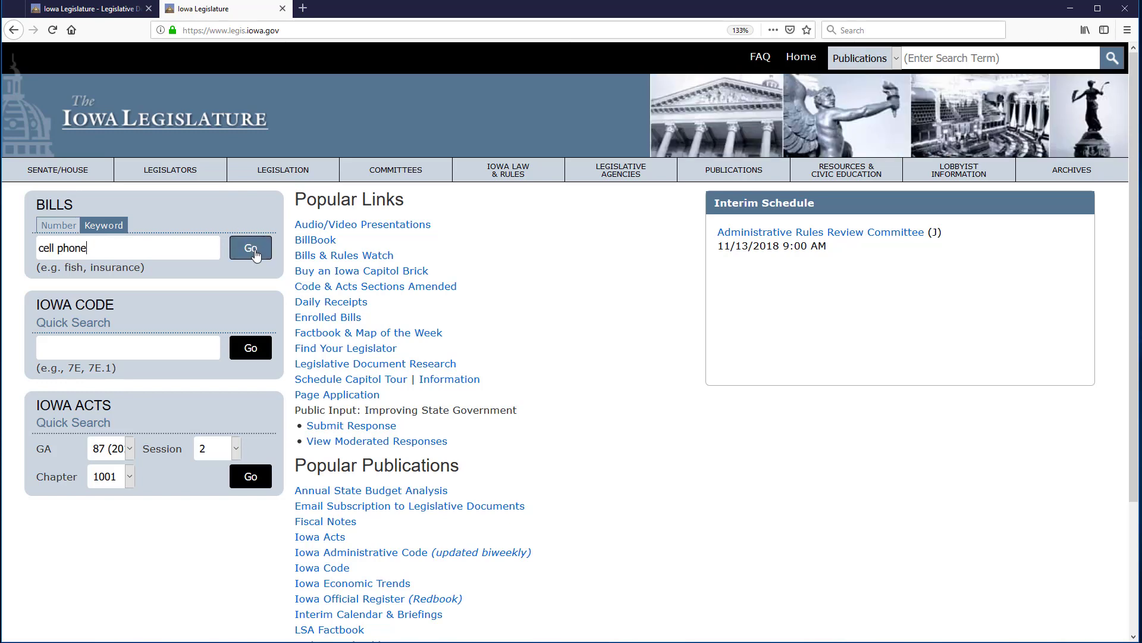
click(250, 248)
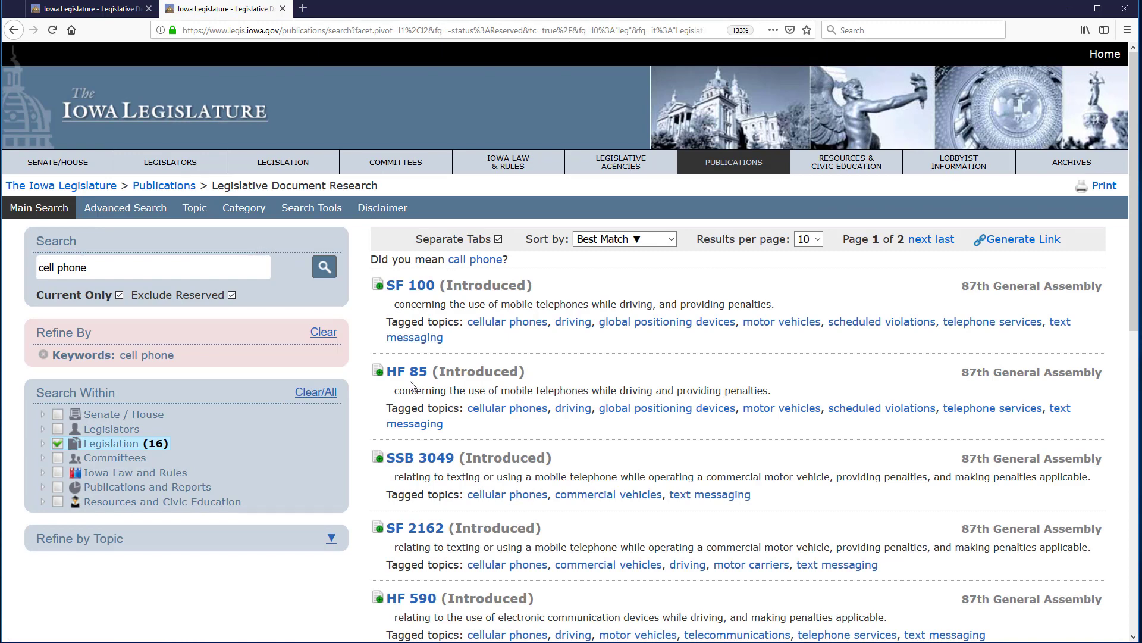
mouse_move(149, 449)
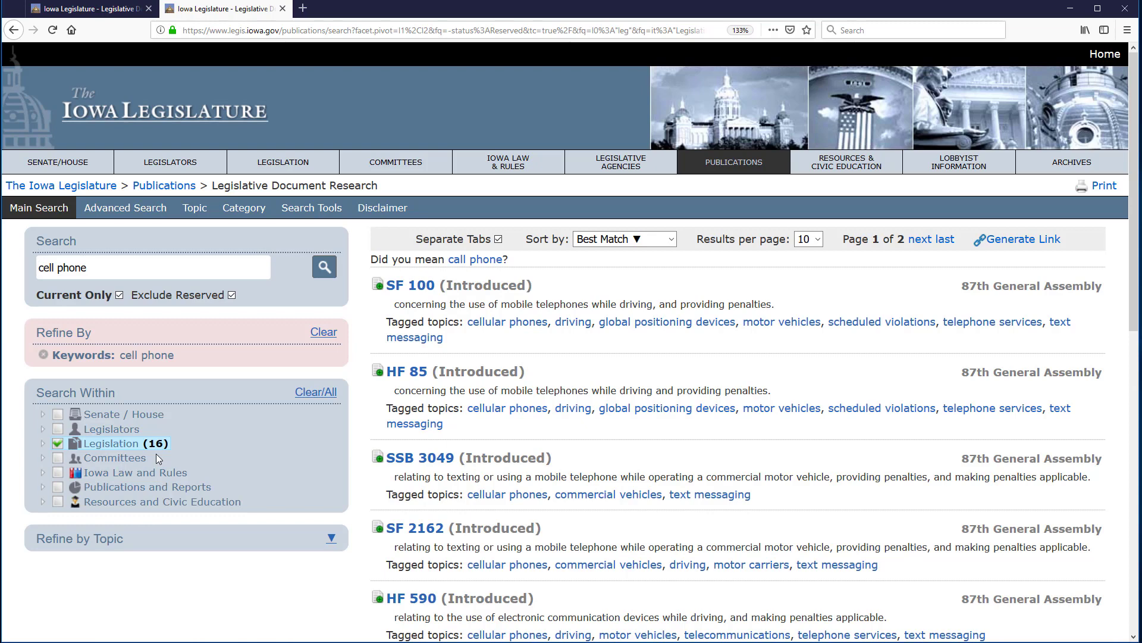
mouse_move(826, 400)
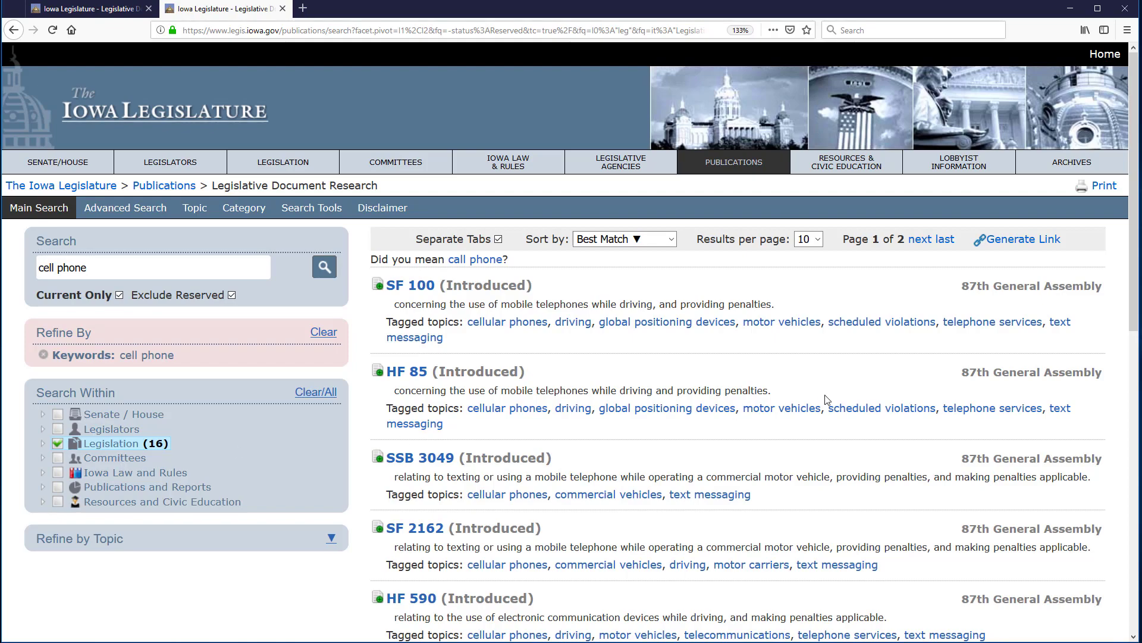